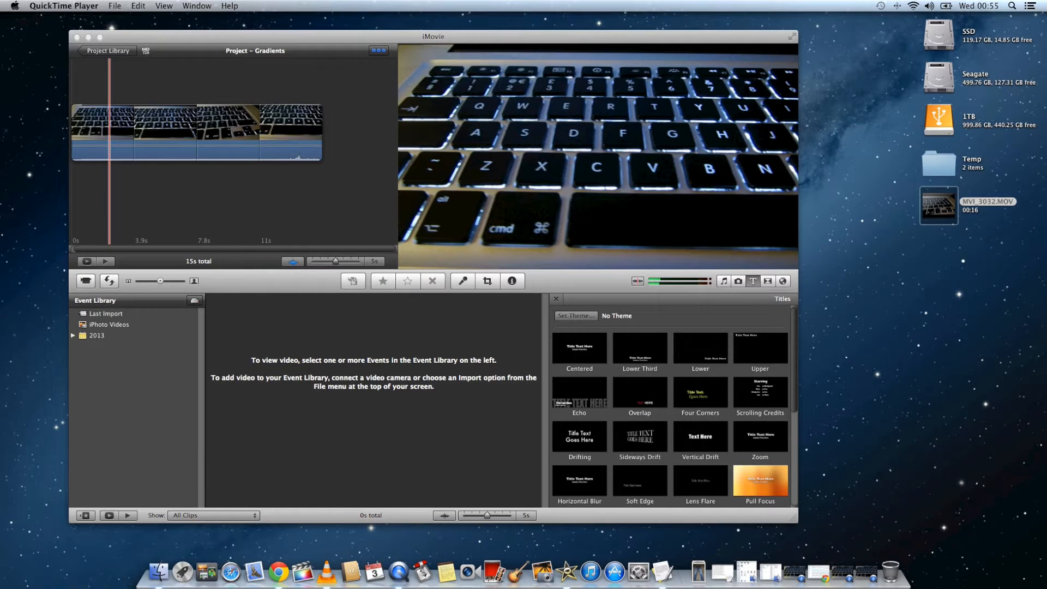
Bring the Gradients project forward, then open the source clip MVI_3032.MOV from the desktop
left_click(433, 36)
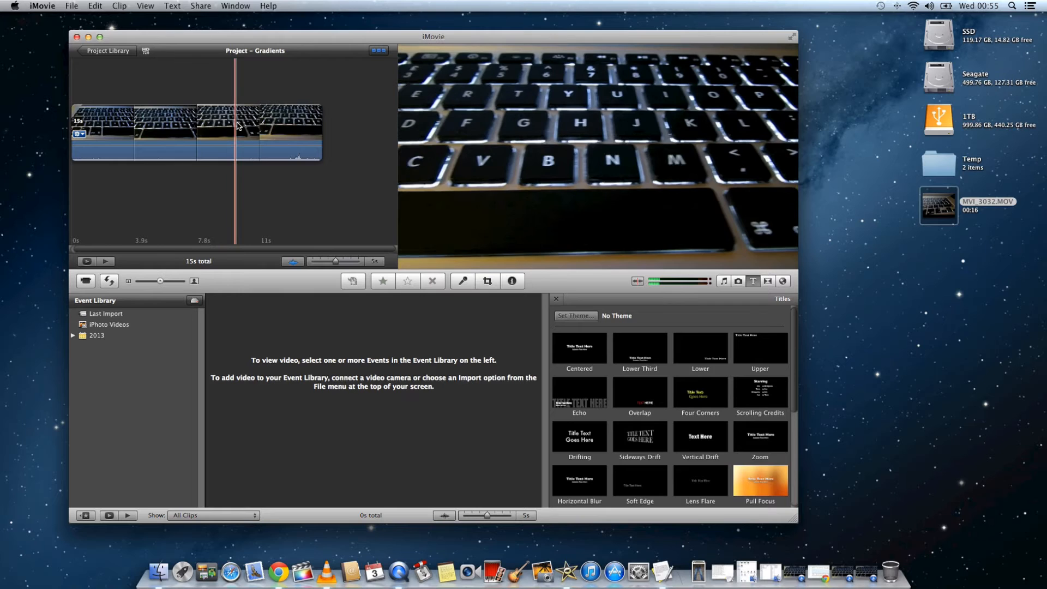
double_click(938, 205)
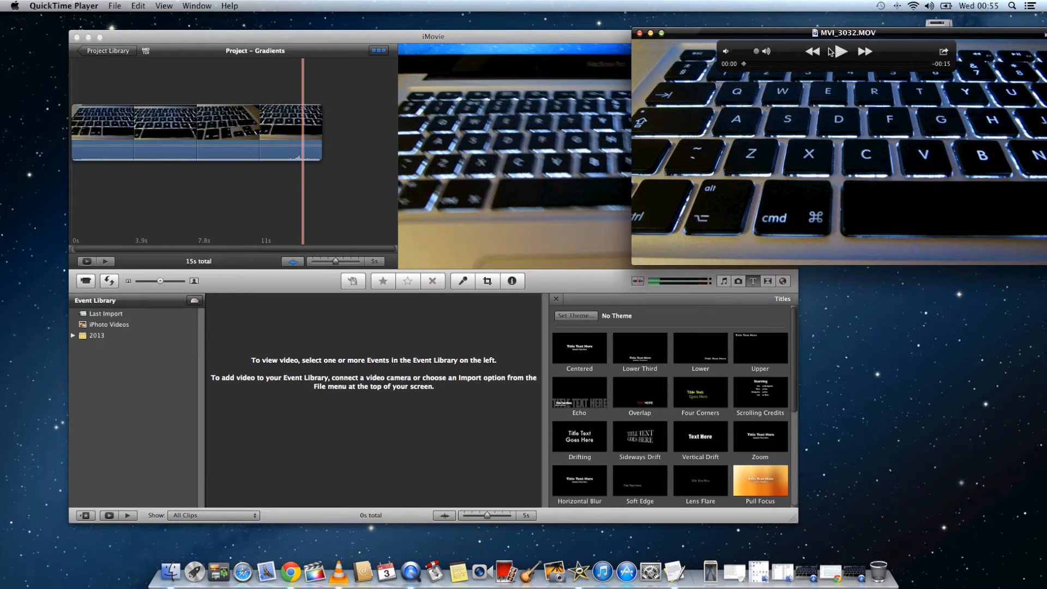
Play the original MVI_3032.MOV clip in QuickTime Player
left_click(840, 51)
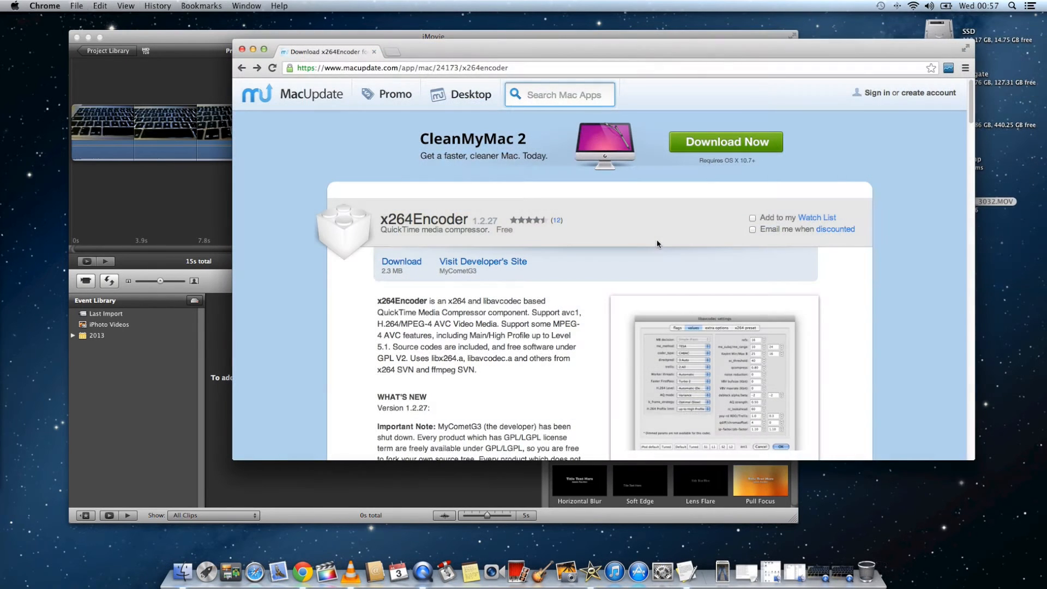
Download the x264Encoder 1.2.27 disk image from MacUpdate and mount it
scroll("down", 3)
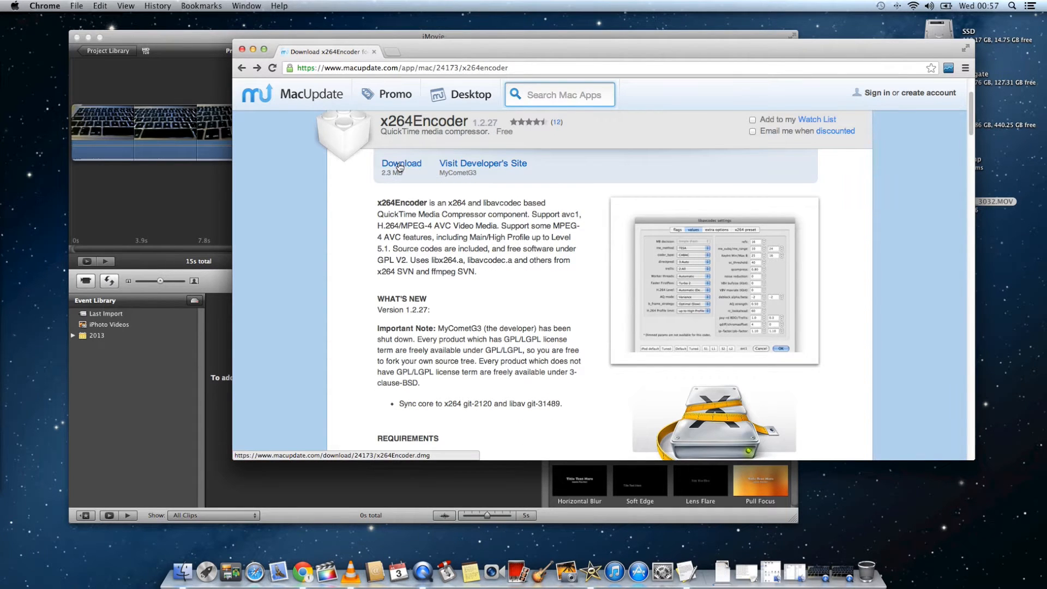
left_click(401, 163)
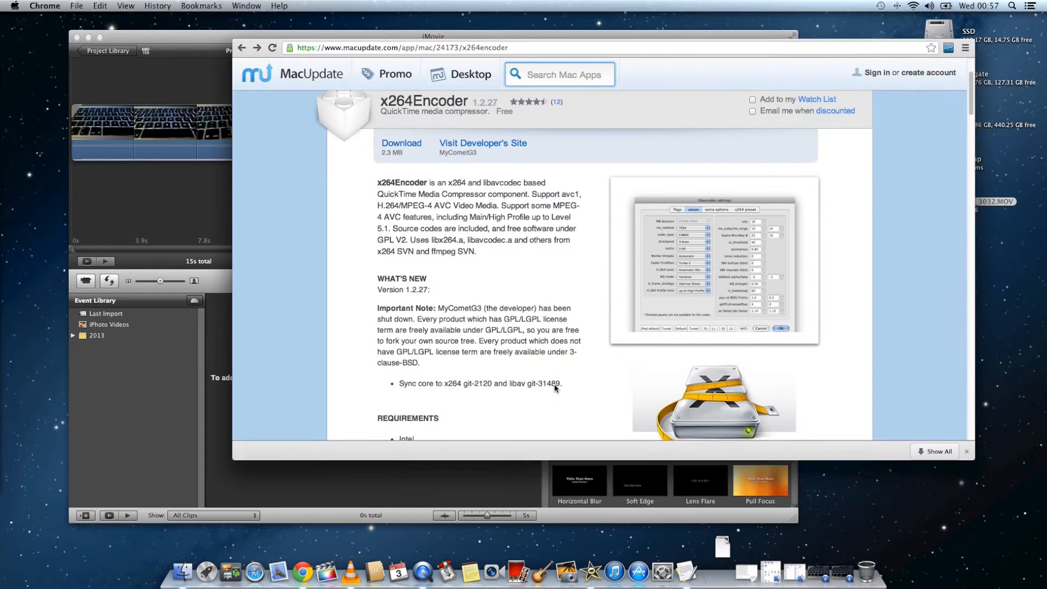
left_click(402, 143)
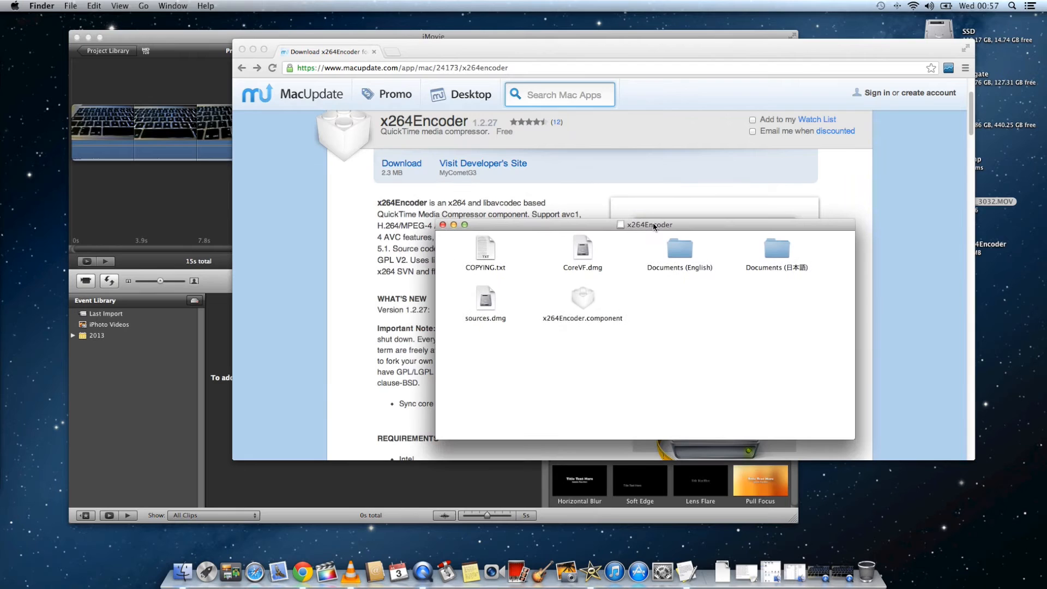
mouse_move(582, 301)
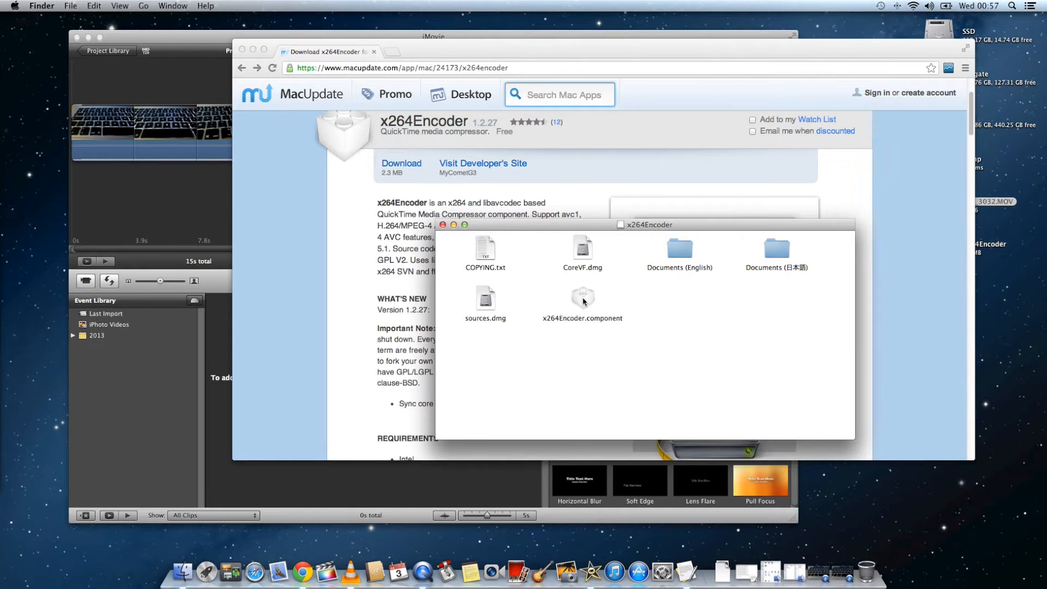
Copy x264Encoder.component into SSD > Library > QuickTime, authenticating the move
left_click(582, 301)
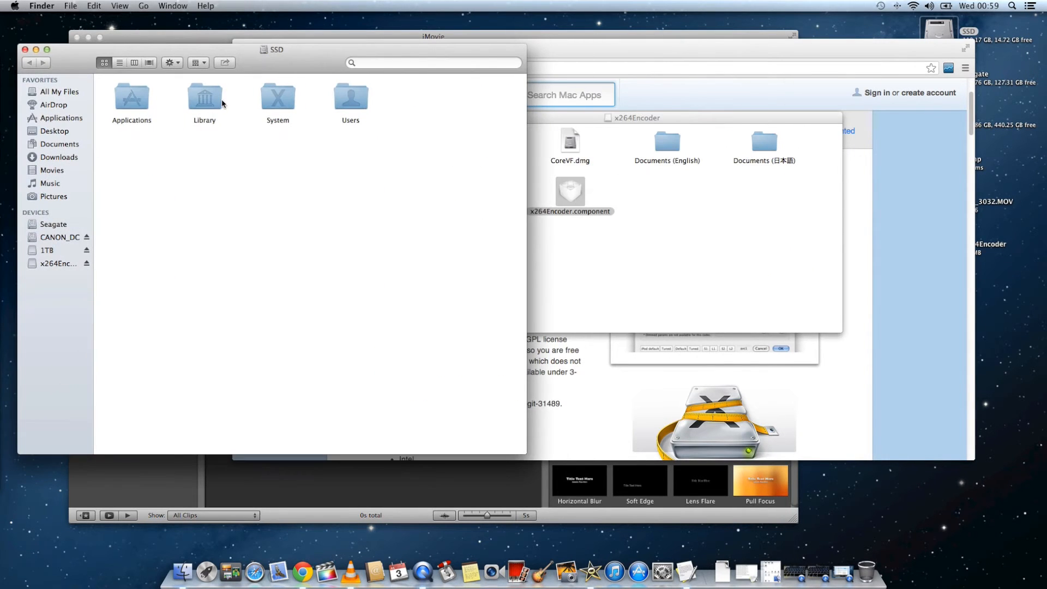
mouse_move(208, 98)
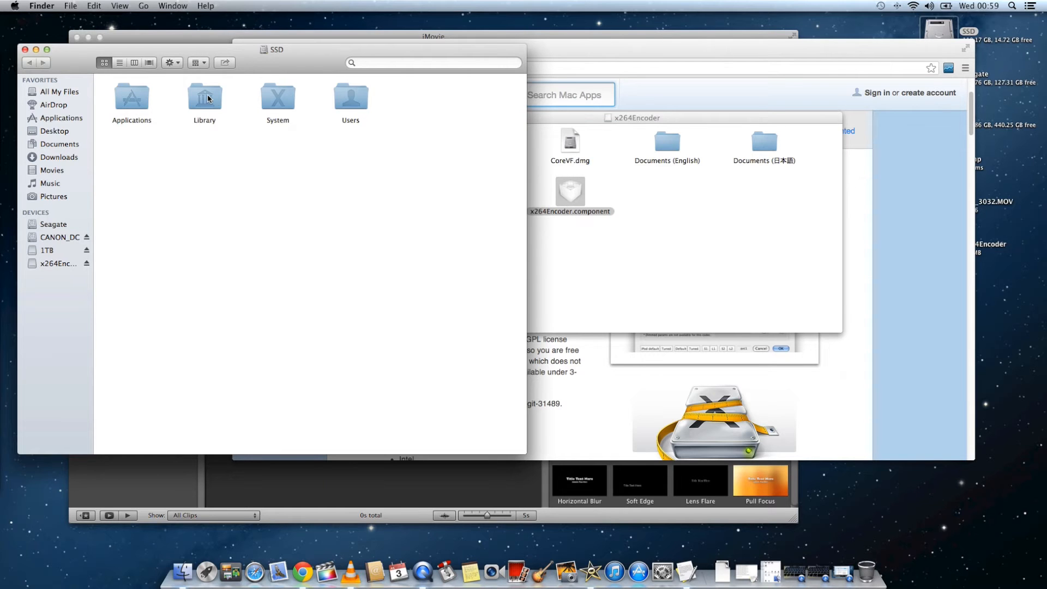
double_click(204, 97)
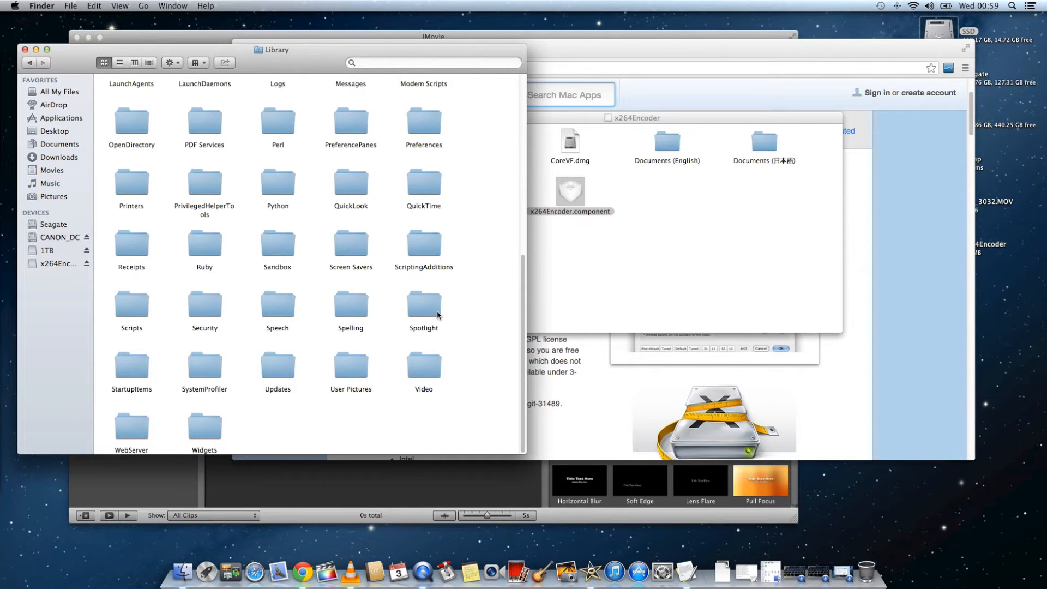
double_click(423, 185)
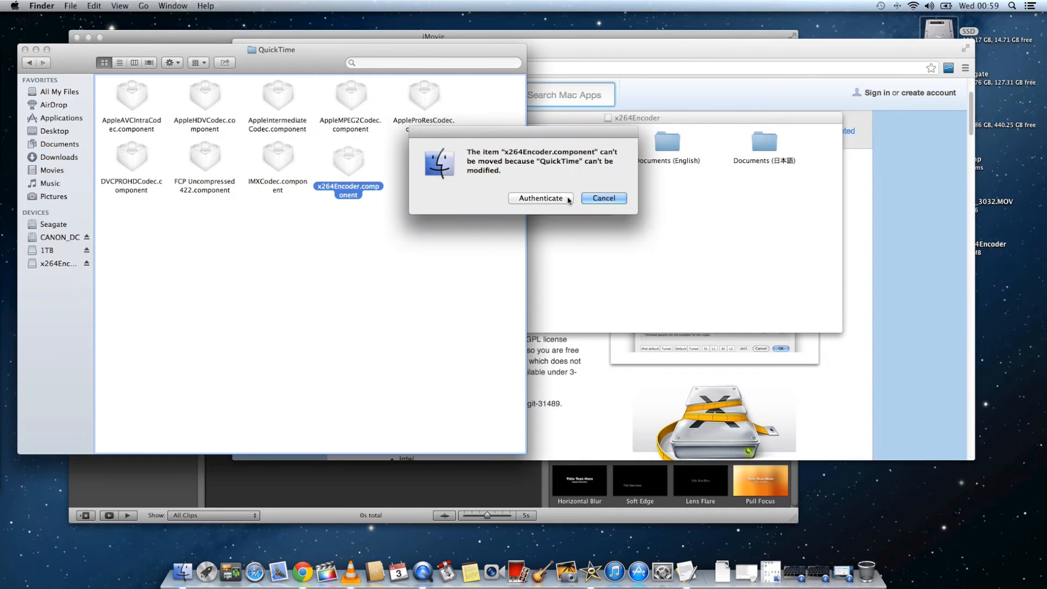
mouse_move(557, 199)
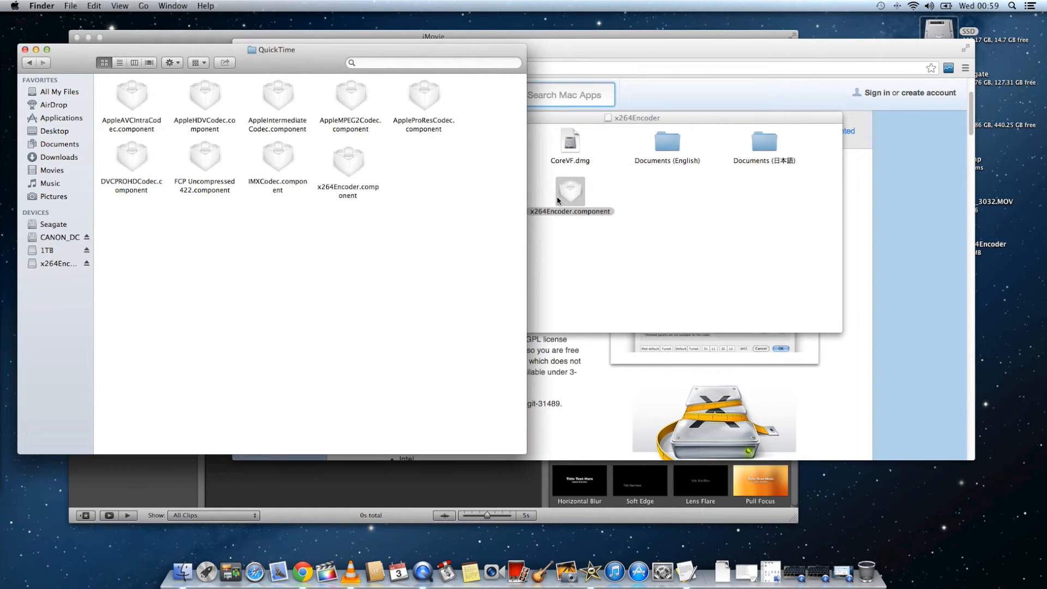
left_click(346, 160)
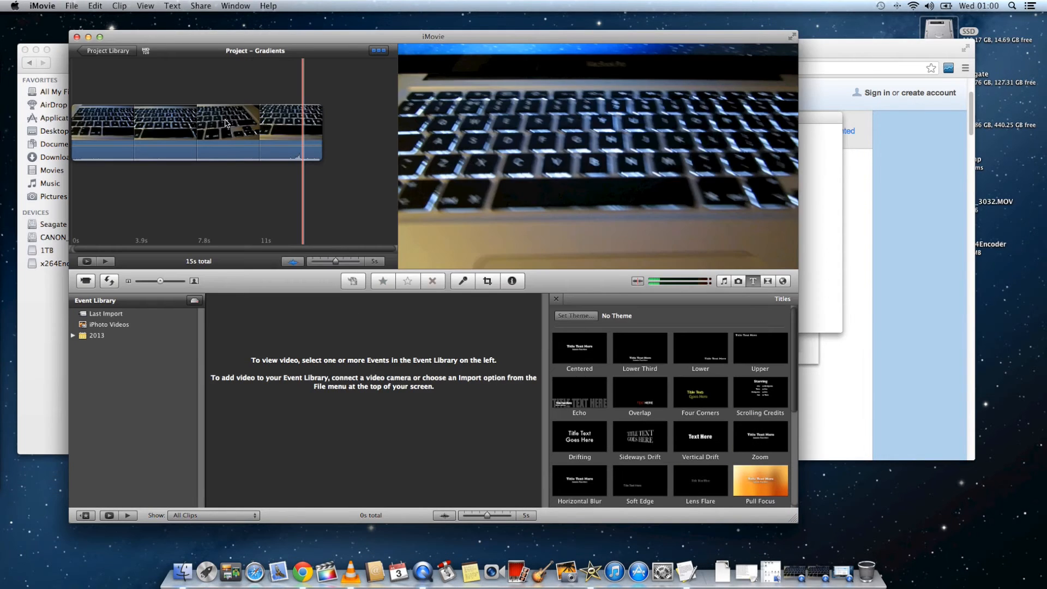
Quit iMovie and relaunch it from the Dock so it loads the new codec
left_click(41, 6)
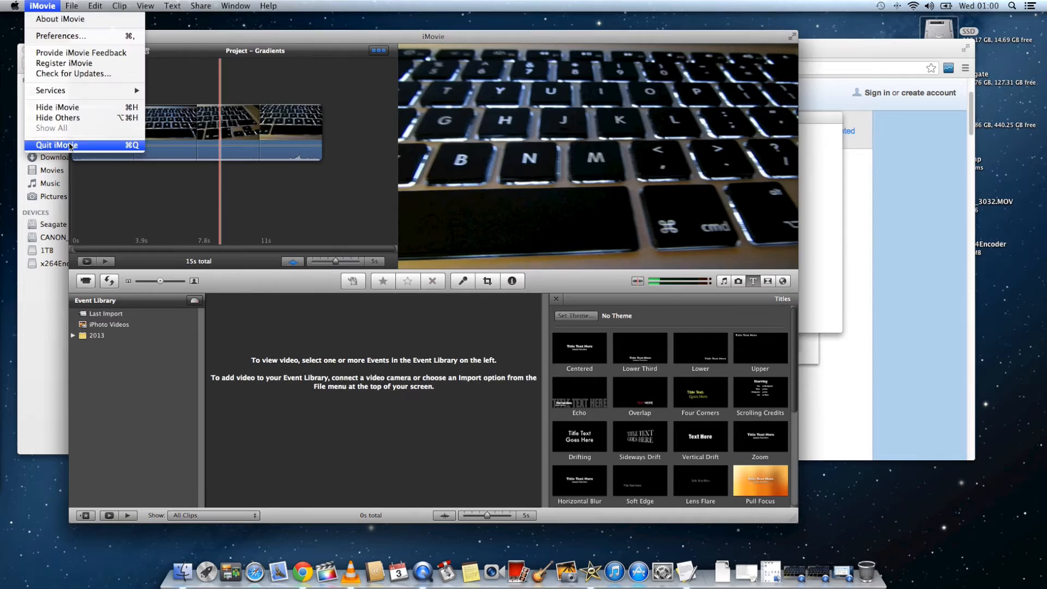
left_click(55, 145)
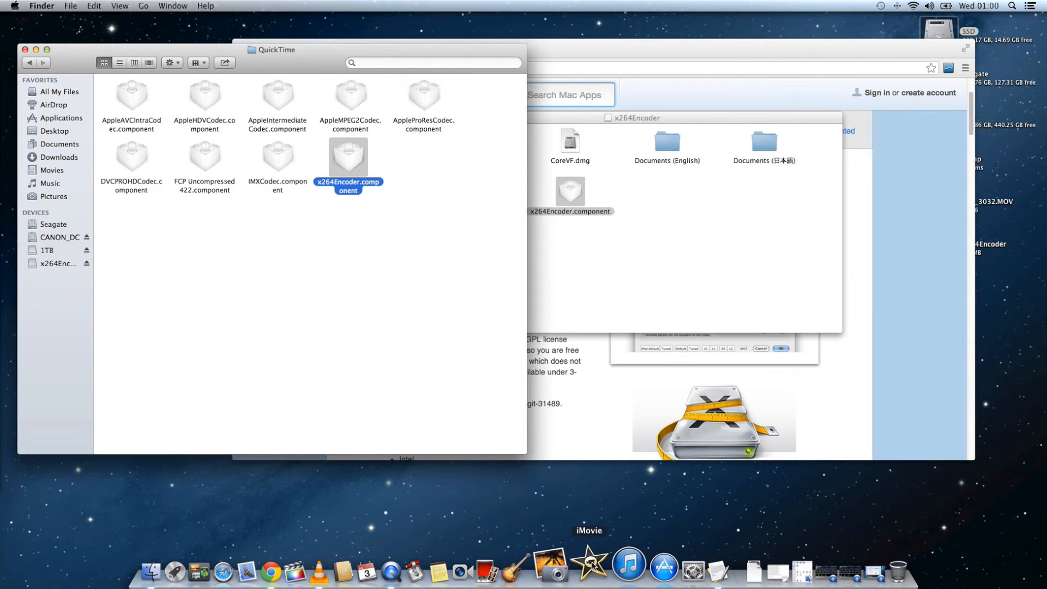
left_click(588, 572)
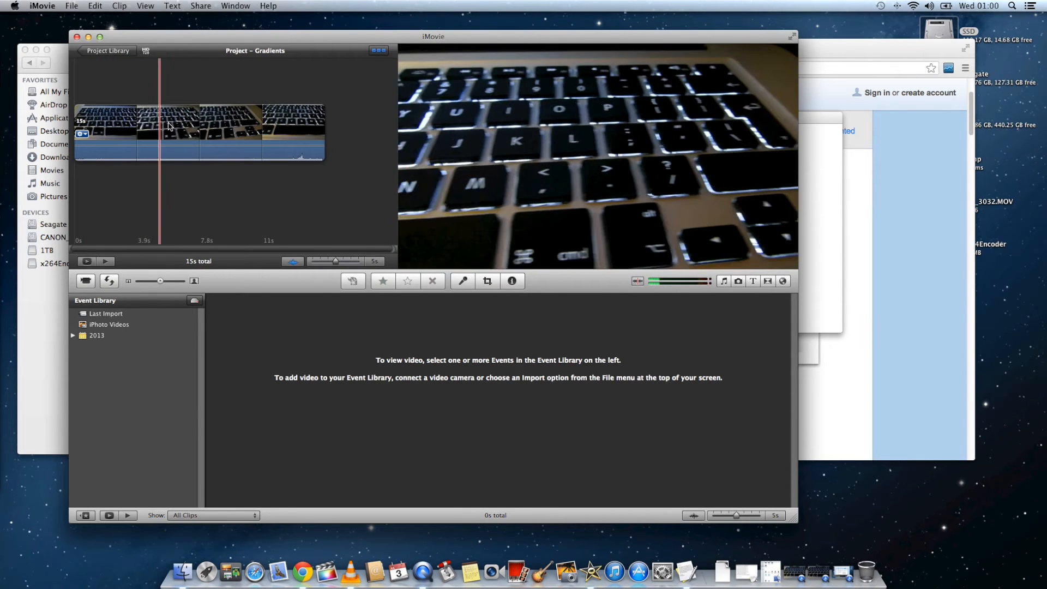
Start Share > Export using QuickTime for Gradients.mov and reach its video compression settings
left_click(190, 133)
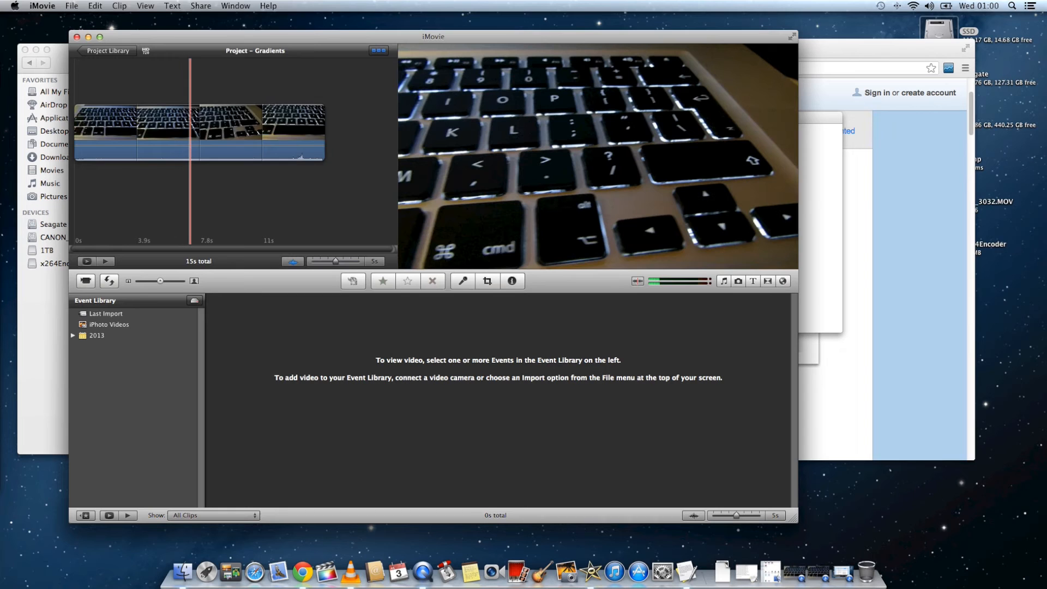
left_click(200, 6)
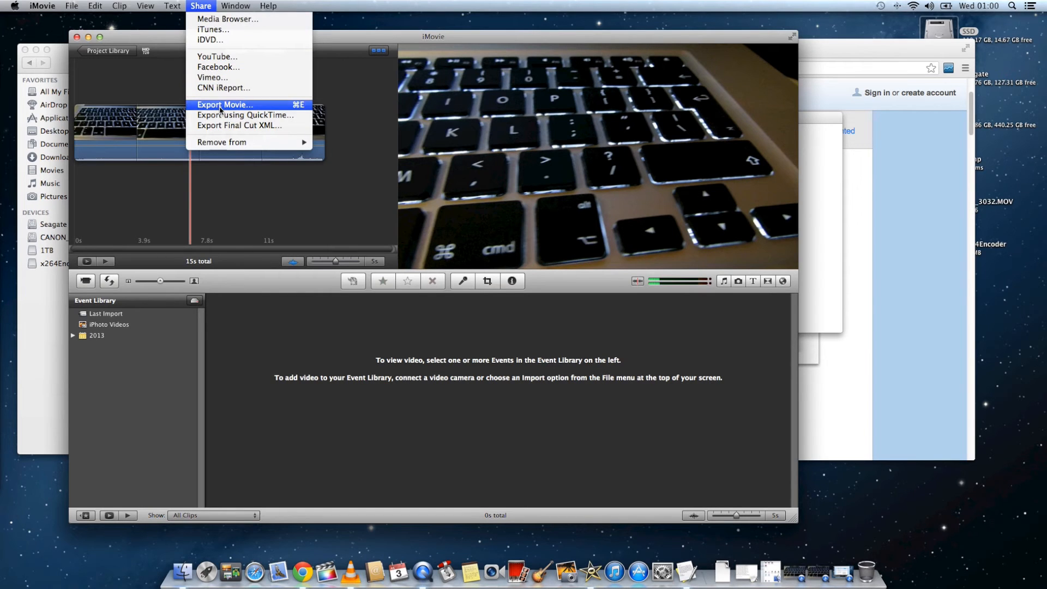
mouse_move(246, 114)
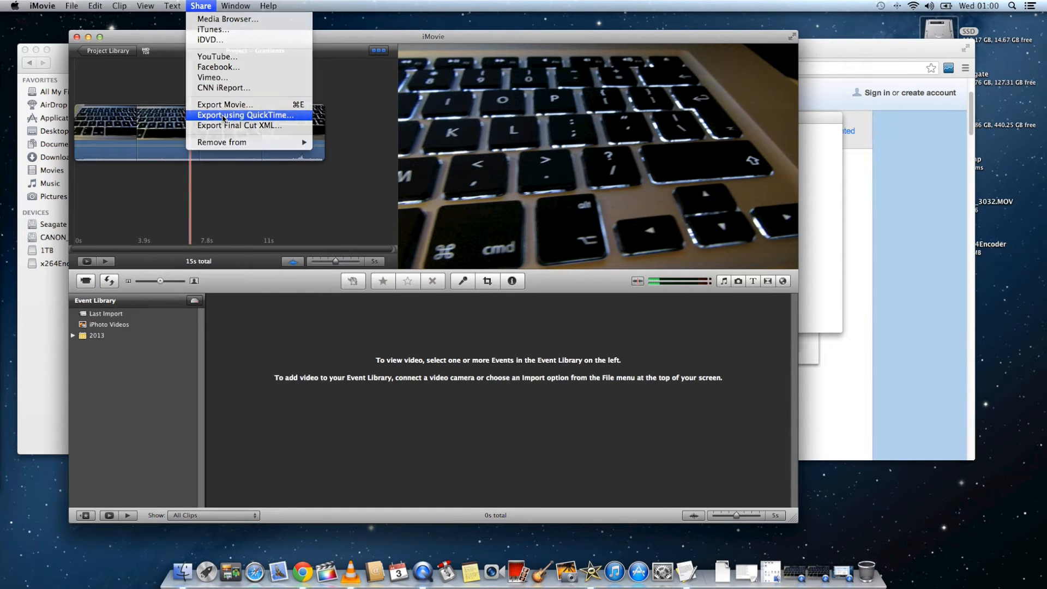
left_click(244, 115)
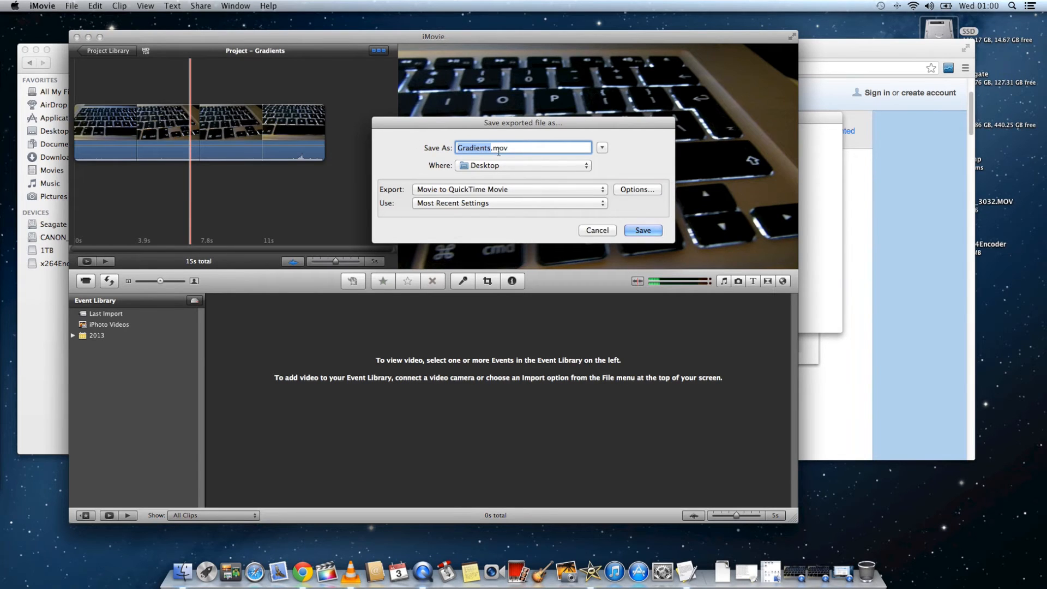
mouse_move(610, 198)
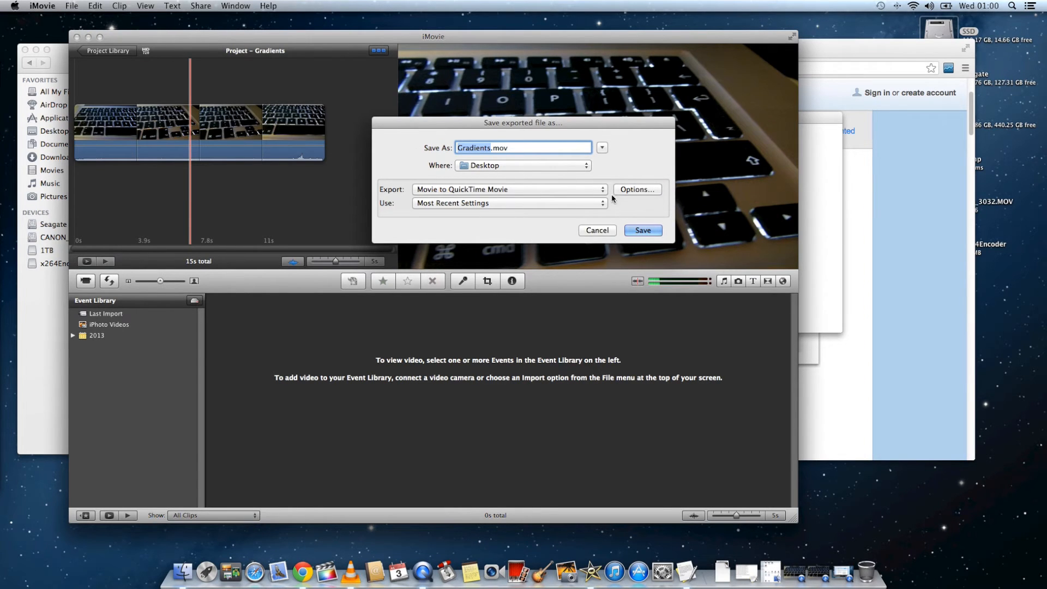
left_click(634, 190)
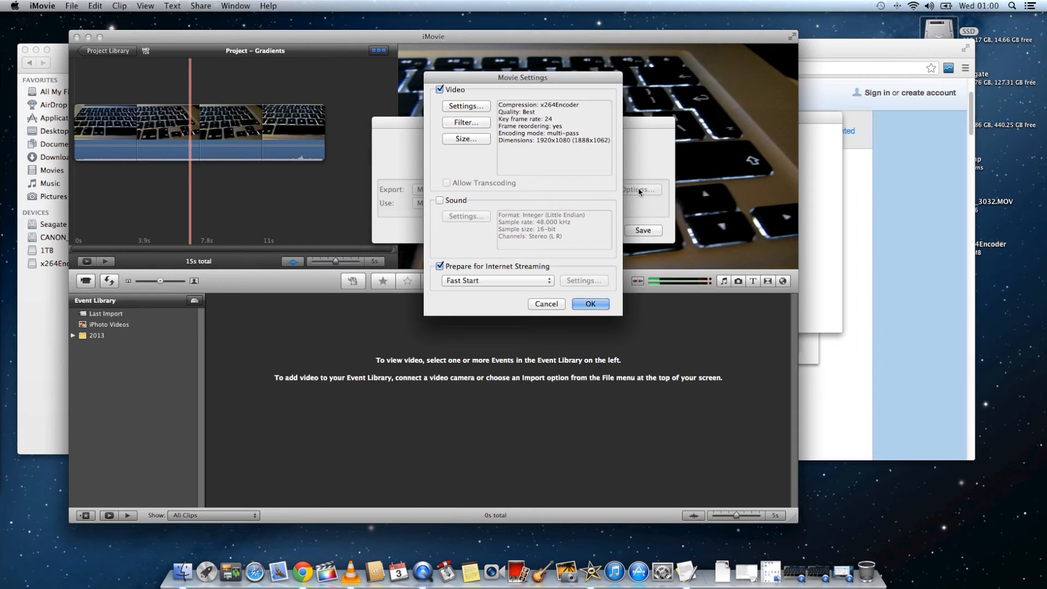
mouse_move(465, 106)
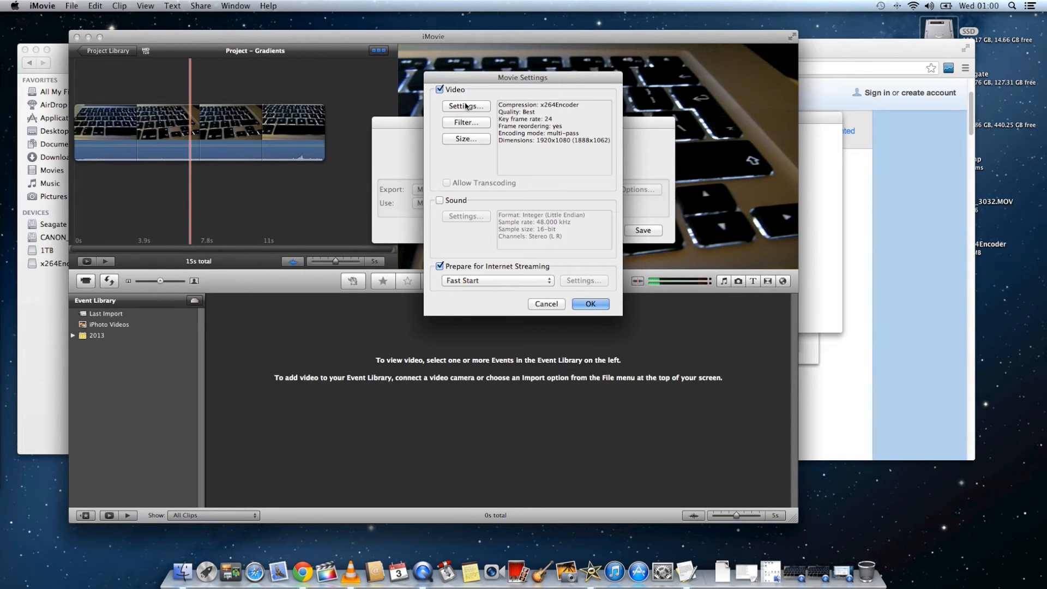
left_click(465, 106)
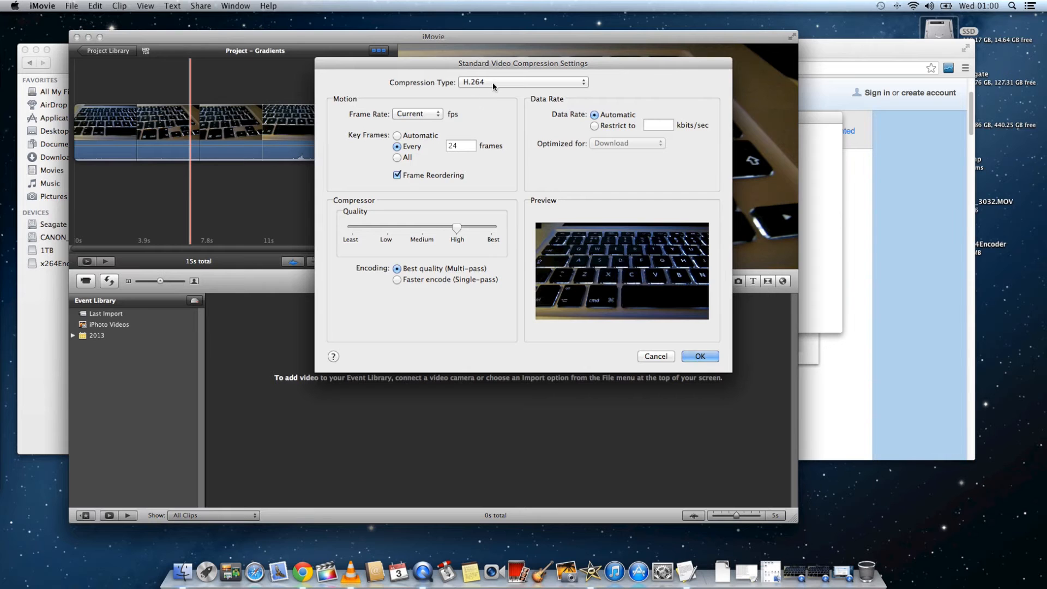
Set the compression type to x264Encoder at High quality and confirm the movie settings
left_click(522, 81)
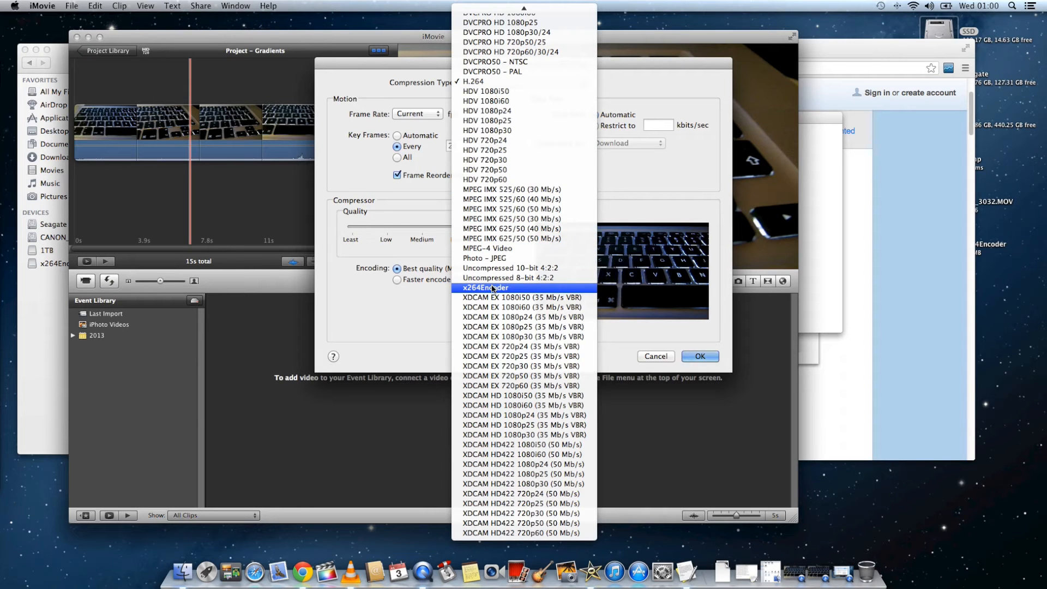
left_click(486, 287)
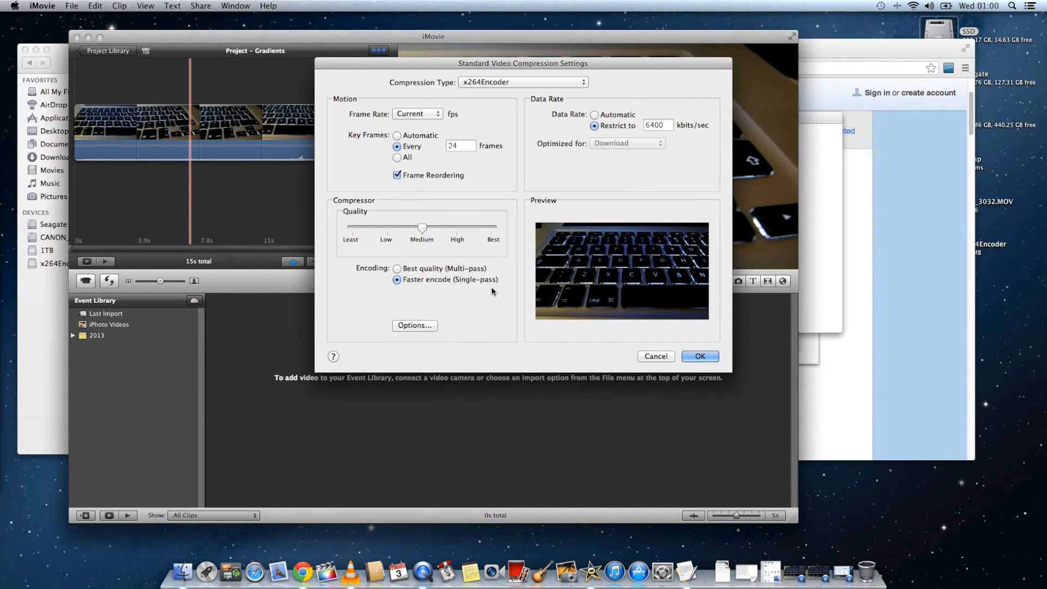
mouse_move(436, 236)
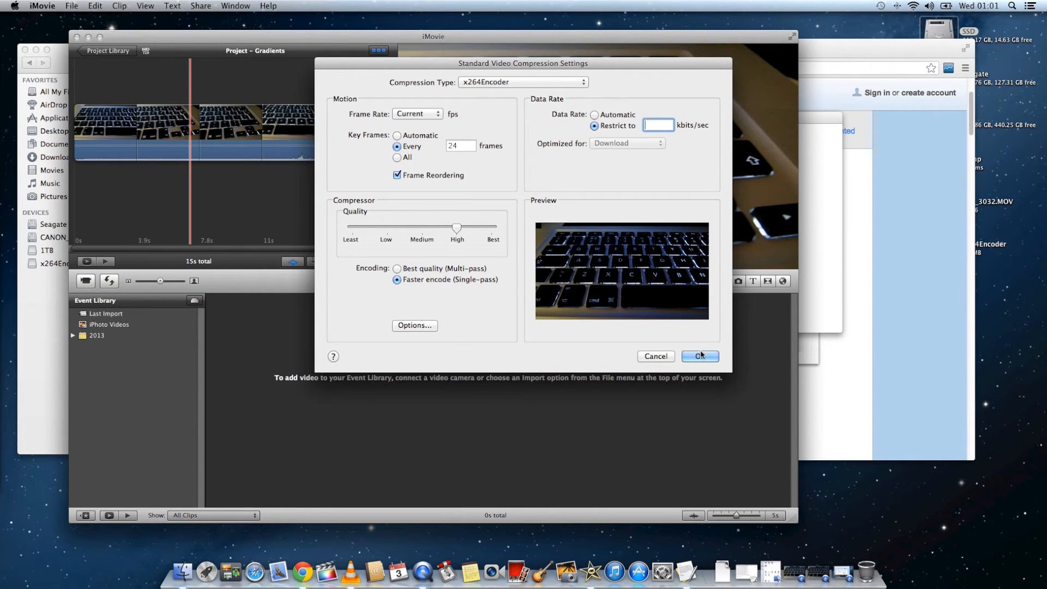
left_click(699, 356)
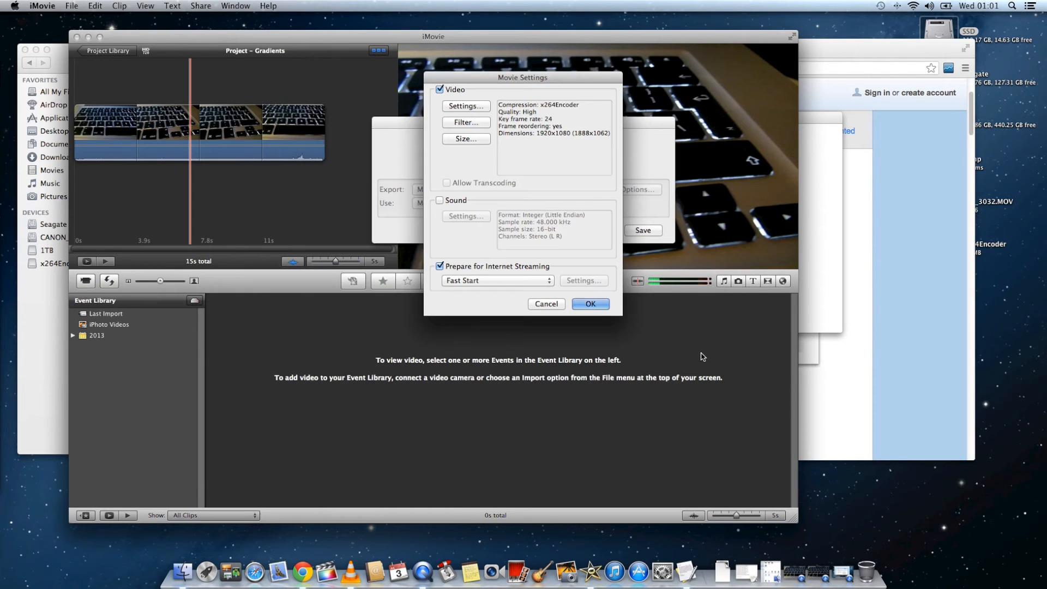
left_click(589, 304)
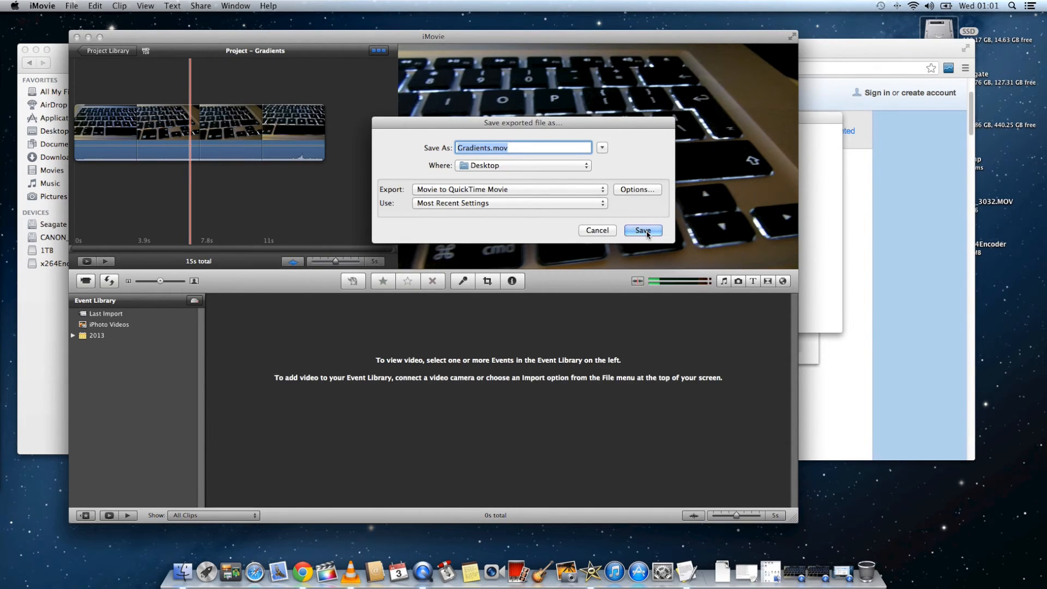
mouse_move(490, 148)
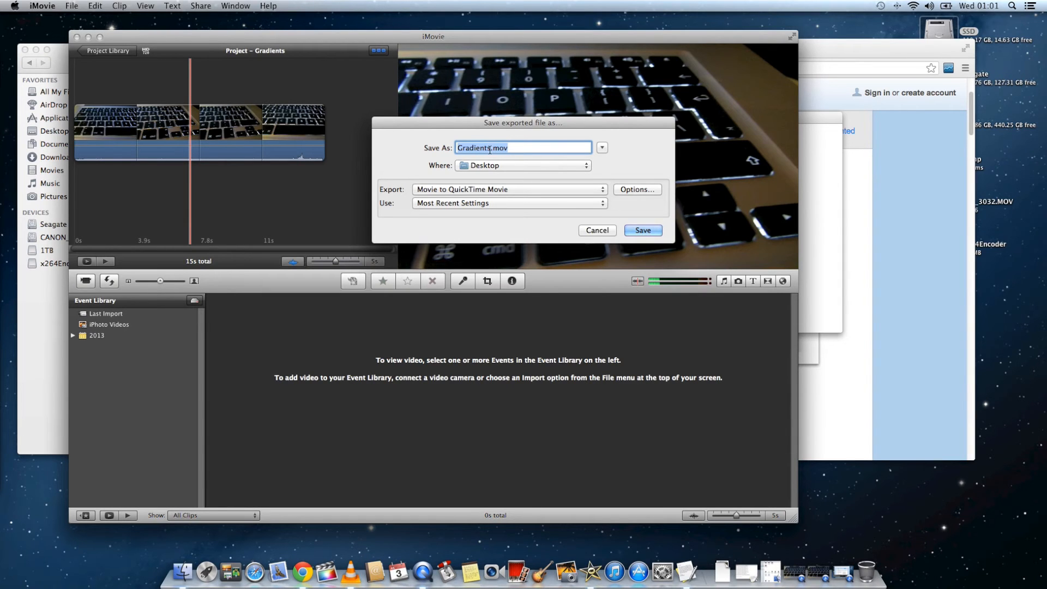
Save the export as Gradients.mov on the Desktop
left_click(641, 230)
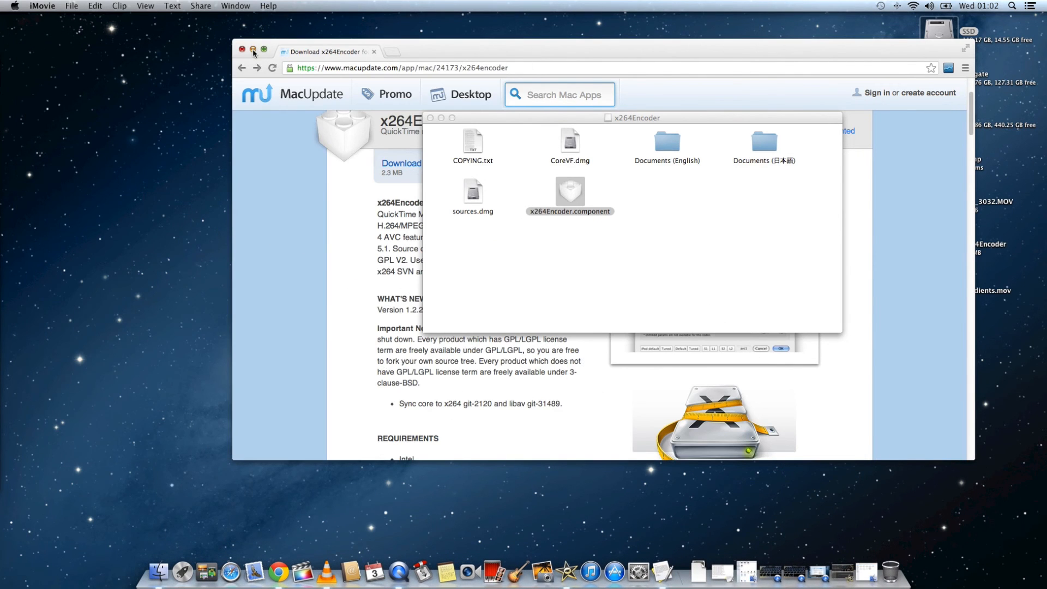
Clear away Chrome and the x264Encoder Finder window, then open Gradients.mov from the desktop
left_click(242, 51)
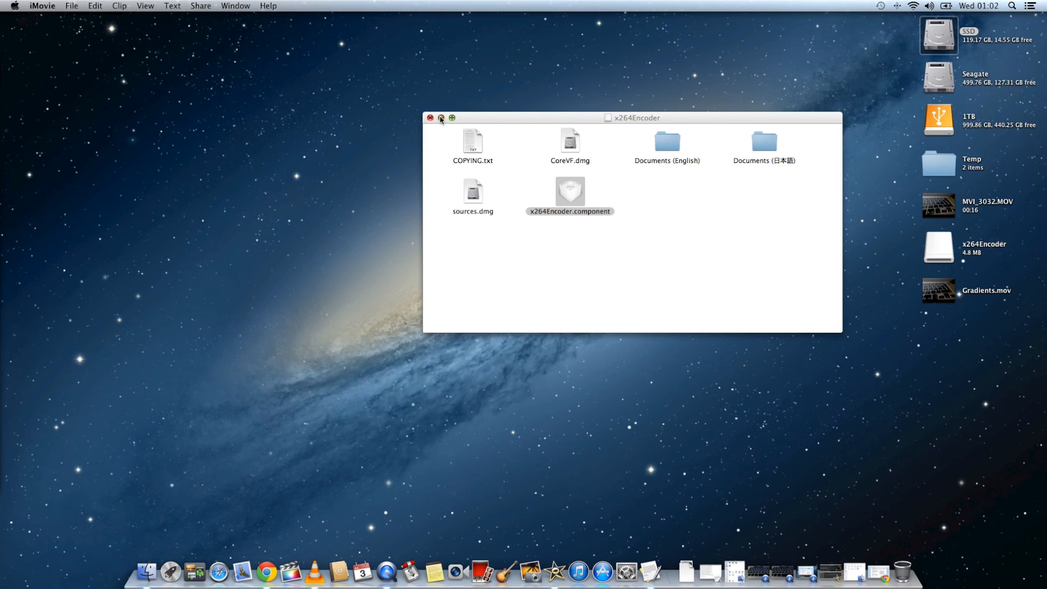
left_click(431, 118)
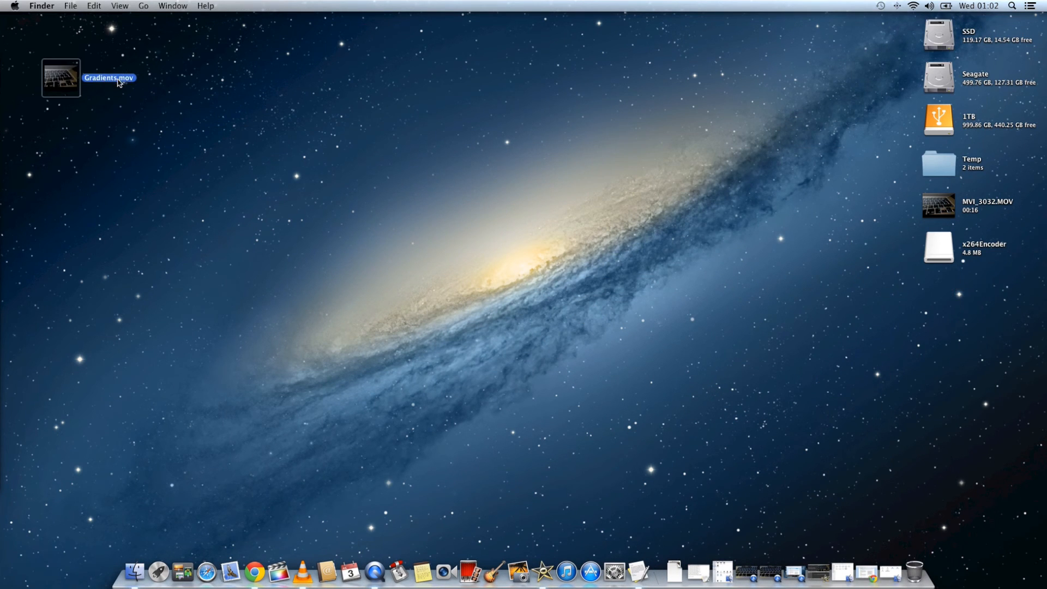
double_click(61, 77)
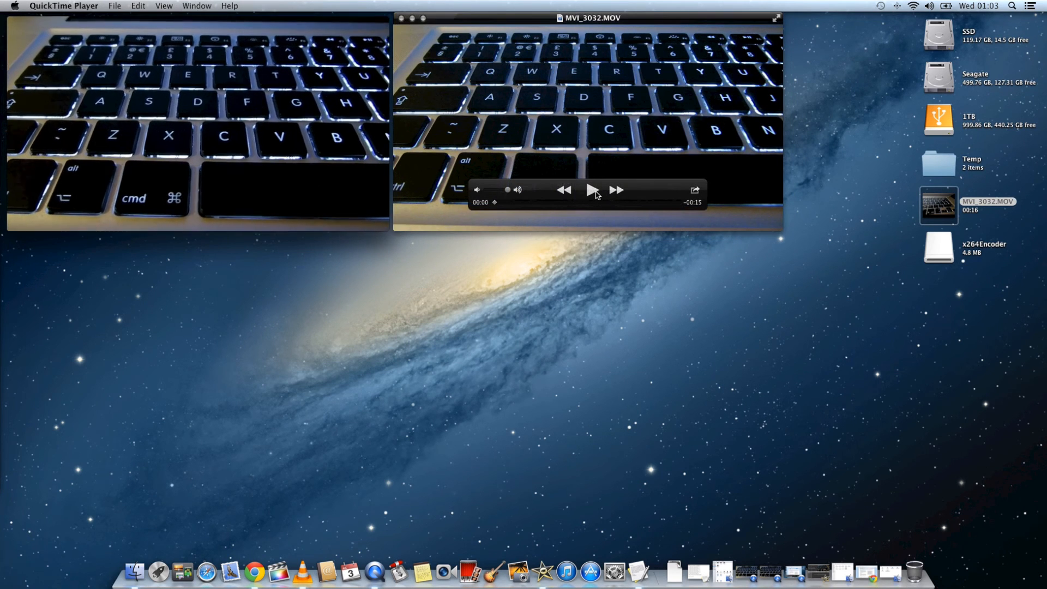
Play the clip and place the Gradients.mov window beside the other movie for comparison
left_click(590, 190)
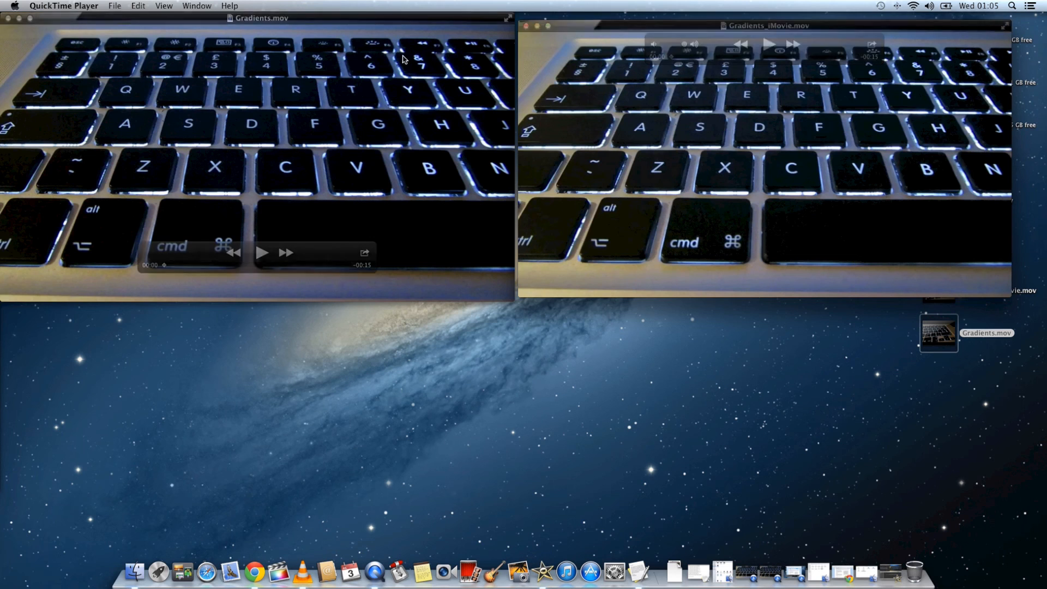
left_click_drag(260, 19, 338, 23)
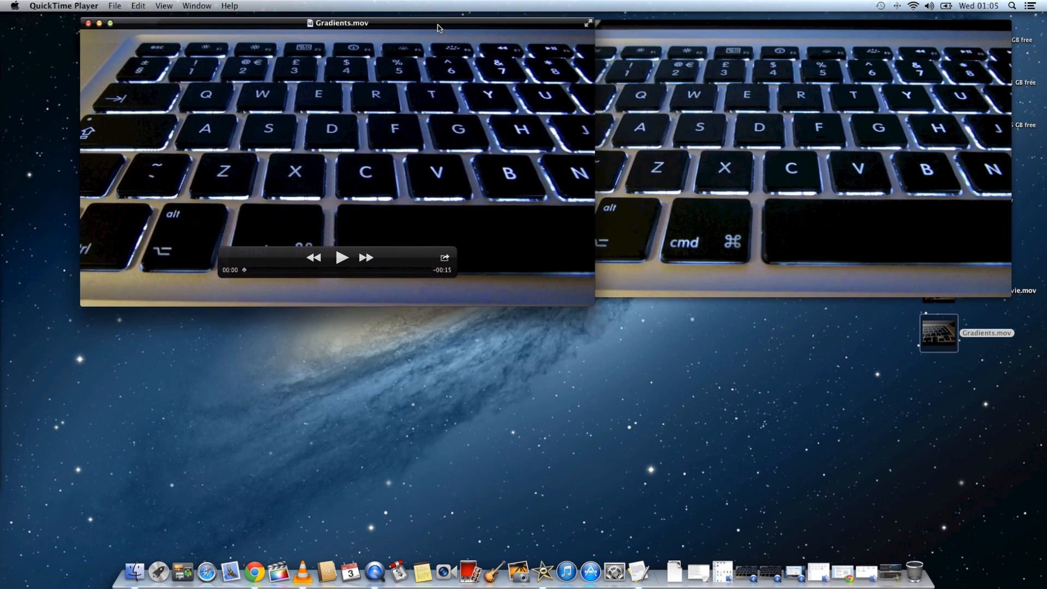